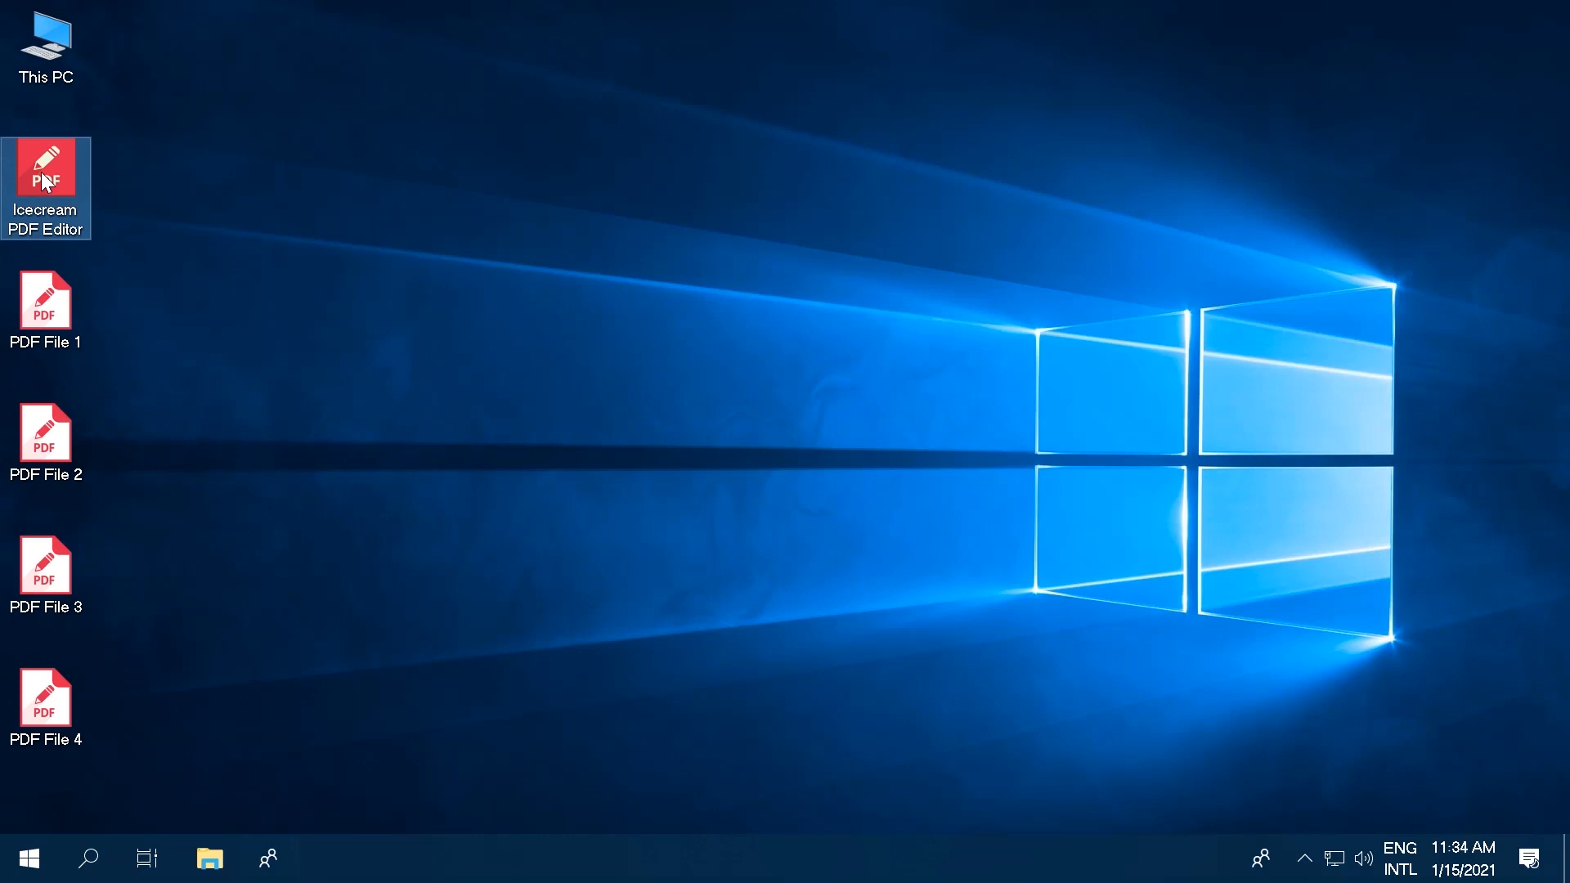
# Step: Launch Icecream PDF Editor from its desktop icon and load the six-page PDF File 1
pyautogui.doubleClick(45, 180)
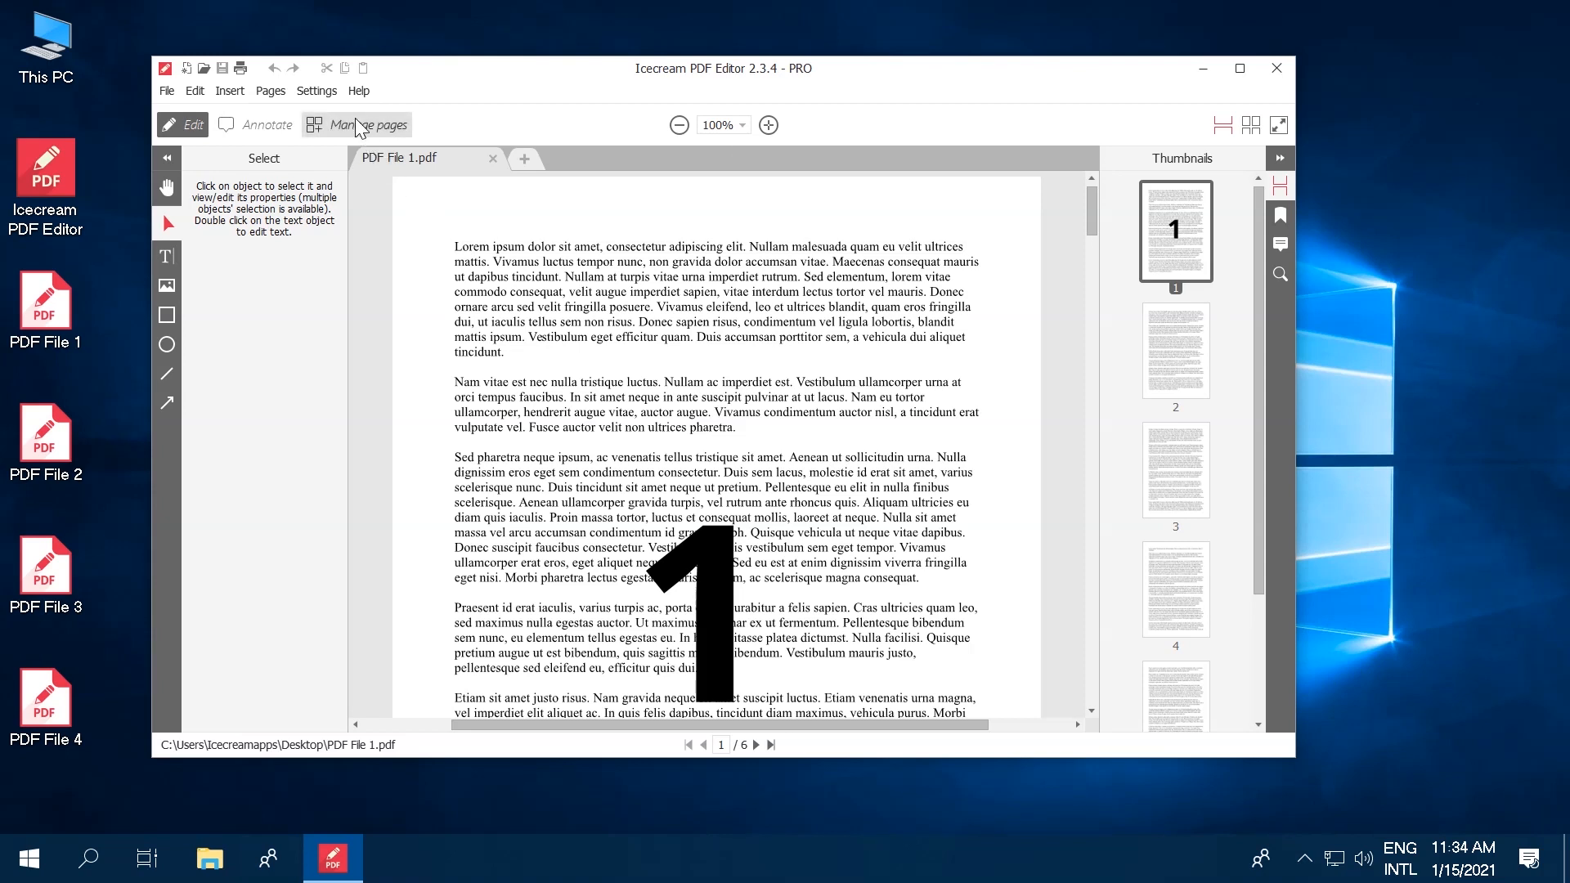
# Step: Show PDF File 1's six pages in Manage pages and pick PDF File 2 to add
pyautogui.click(359, 124)
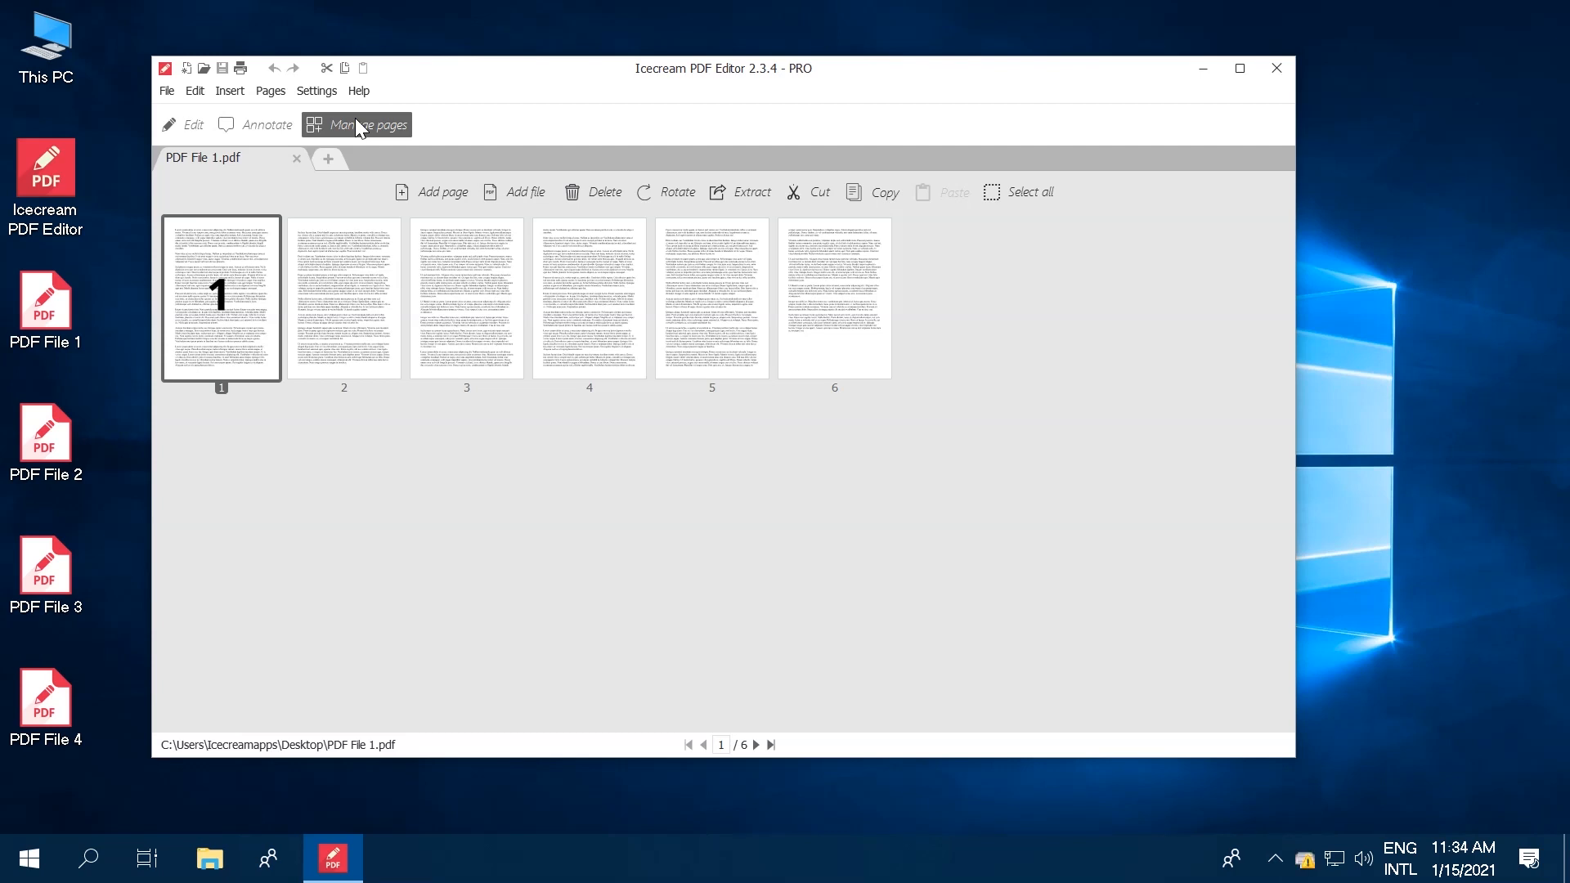
pyautogui.click(516, 191)
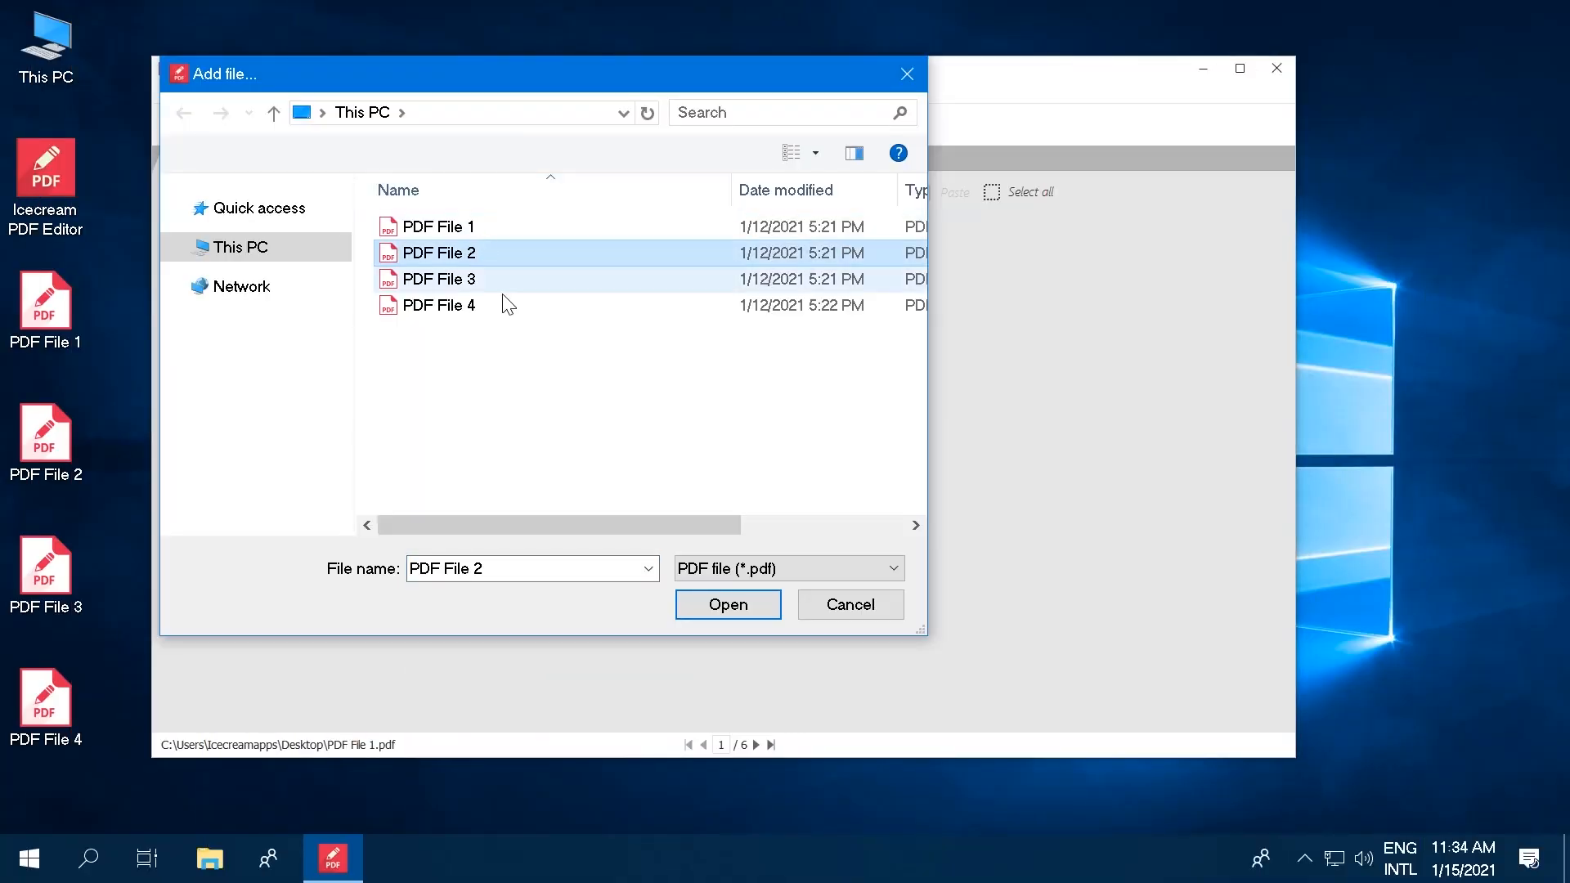
# Step: Append the pages of PDF Files 2, 3 and 4 after PDF File 1
pyautogui.click(727, 604)
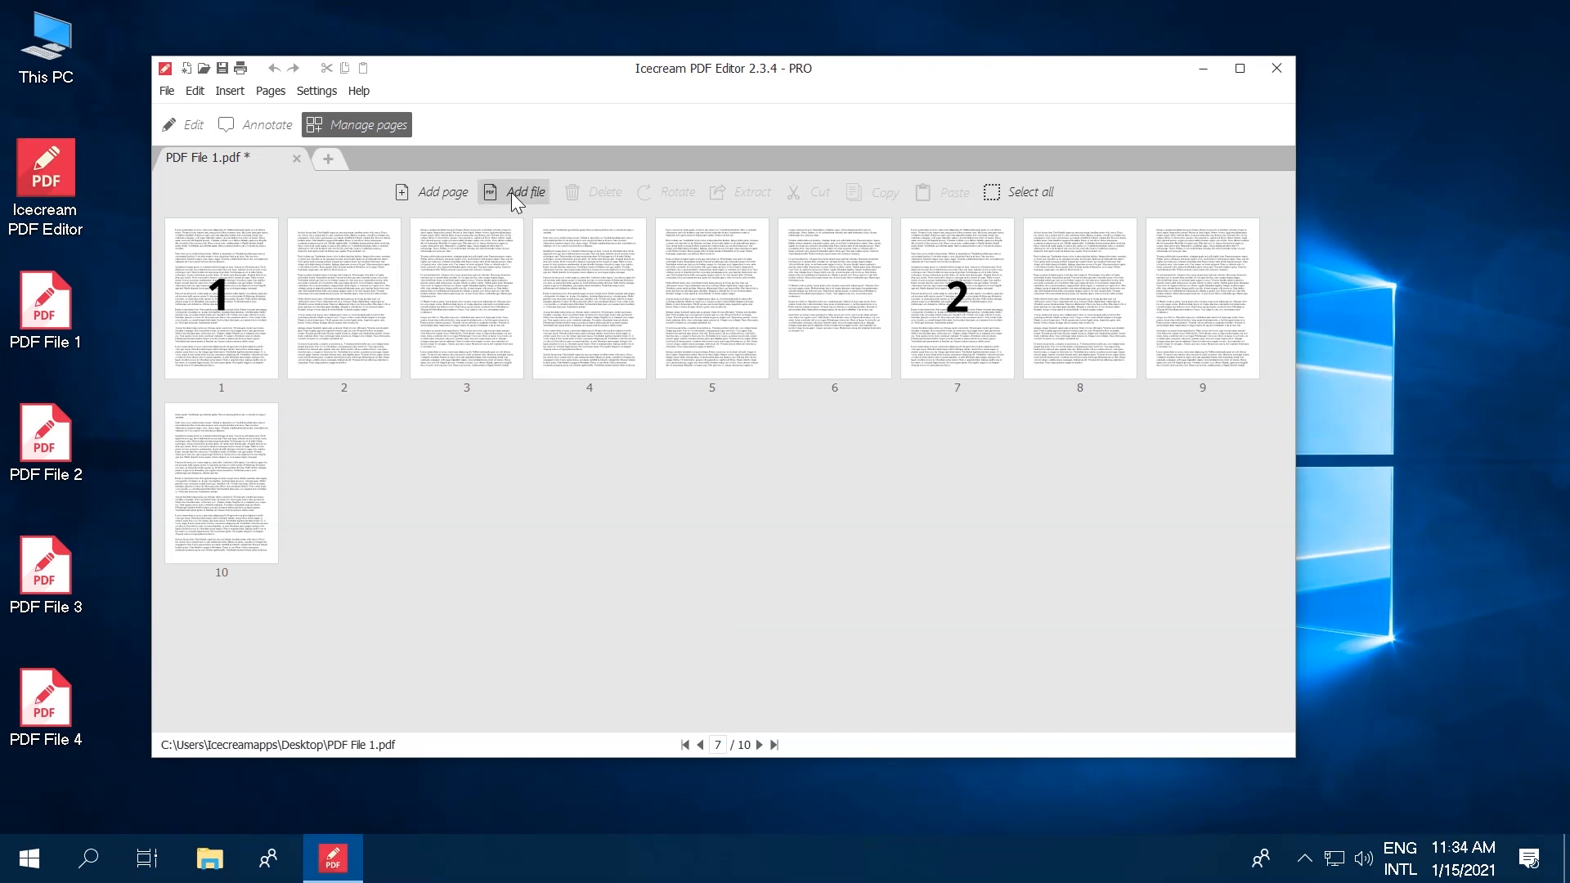
pyautogui.click(514, 192)
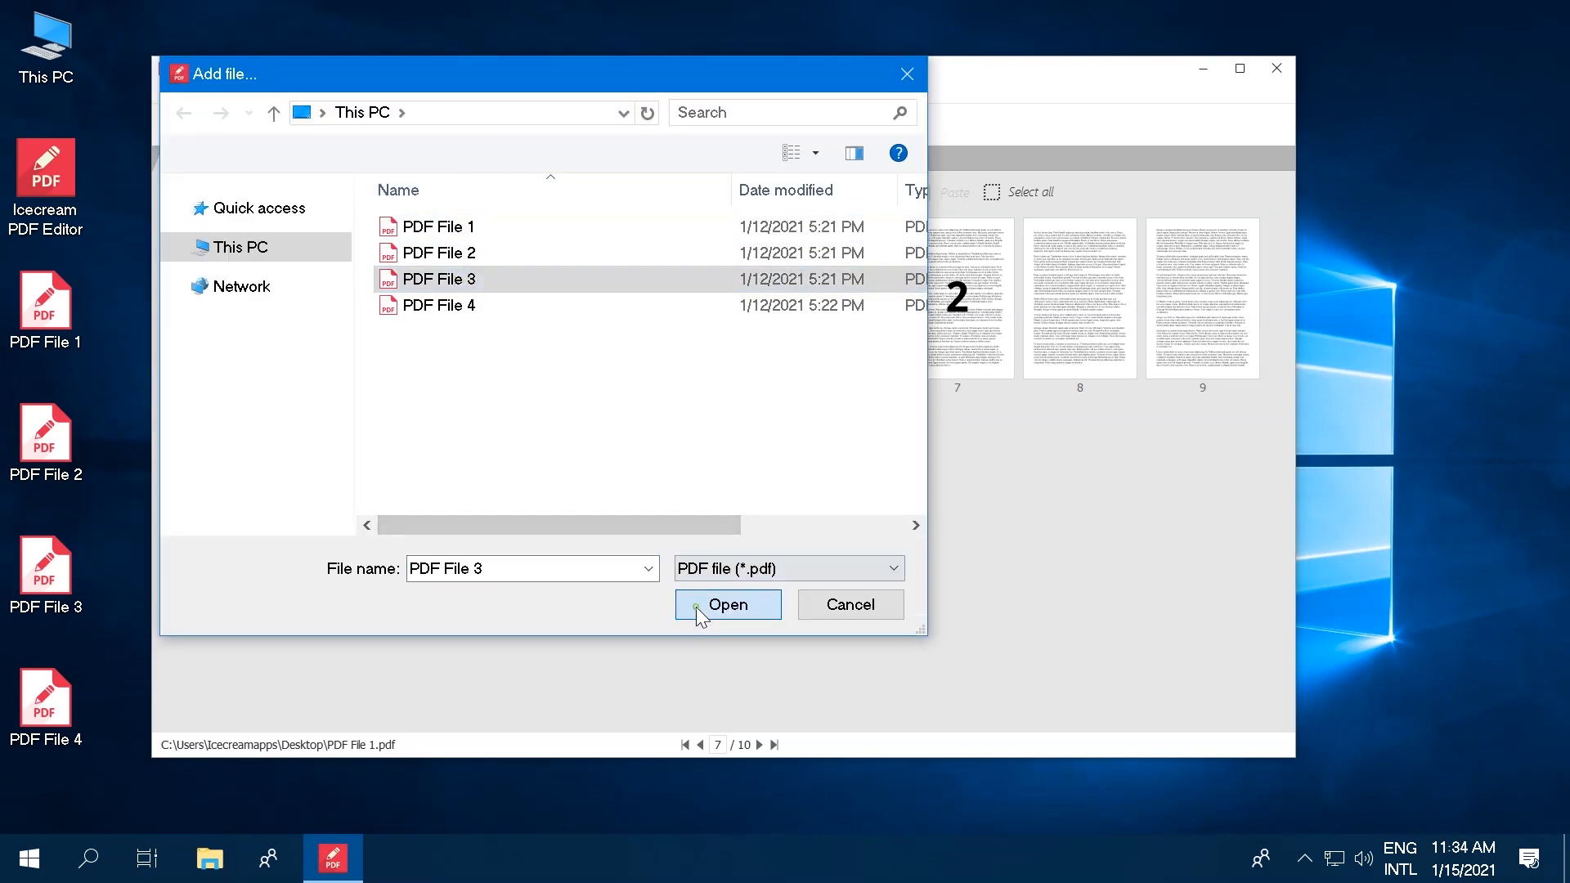
pyautogui.click(727, 603)
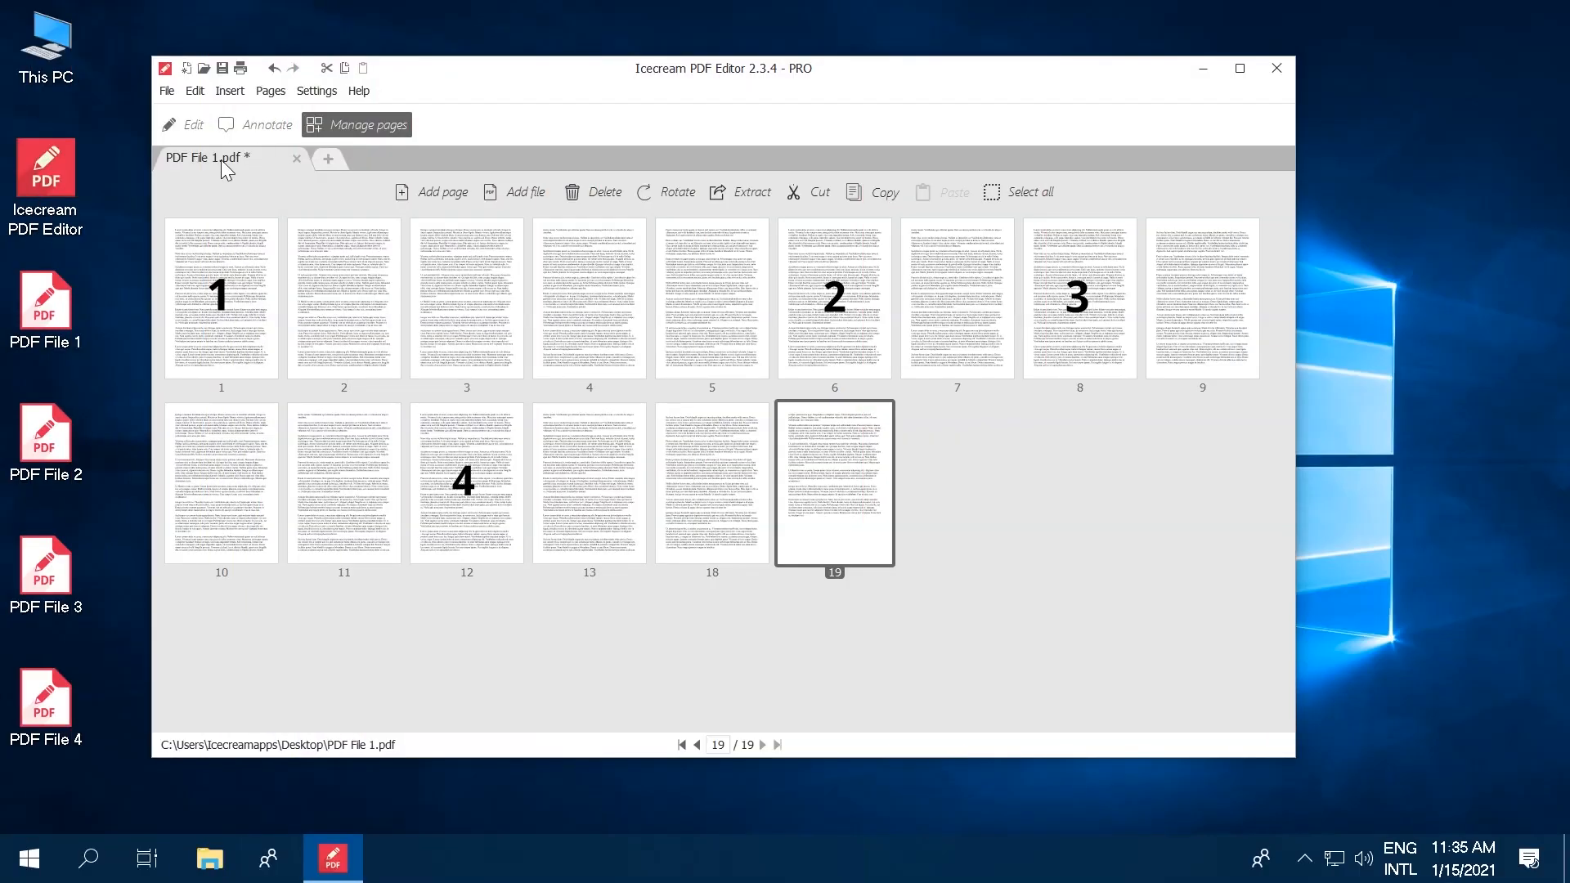
# Step: Save the 19-page merged document to the desktop as 'My new PDF'
pyautogui.click(166, 90)
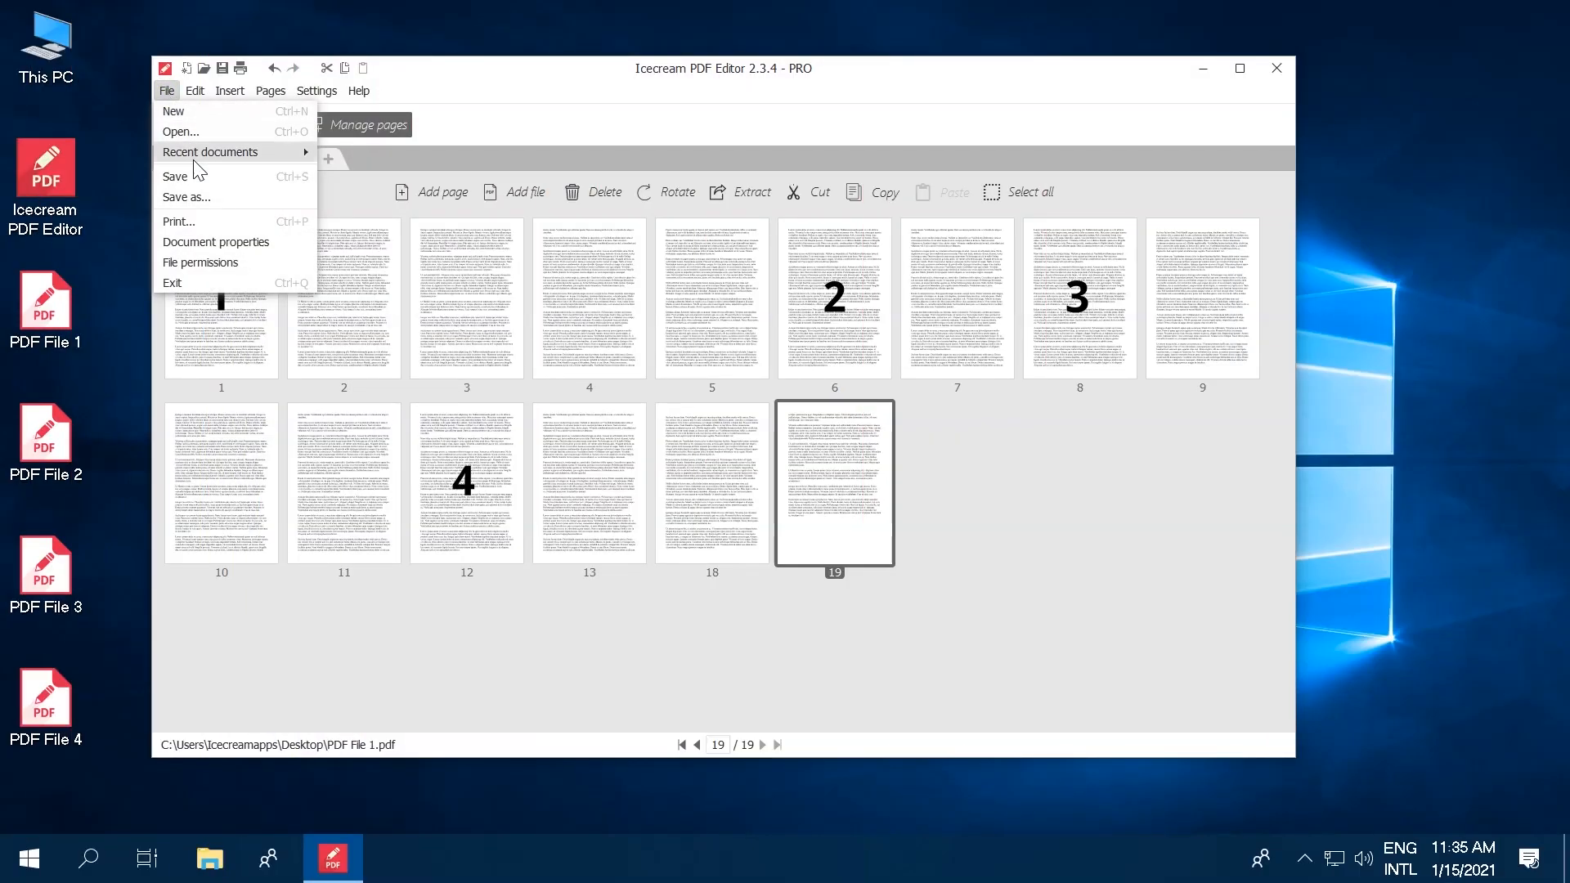
pyautogui.click(187, 197)
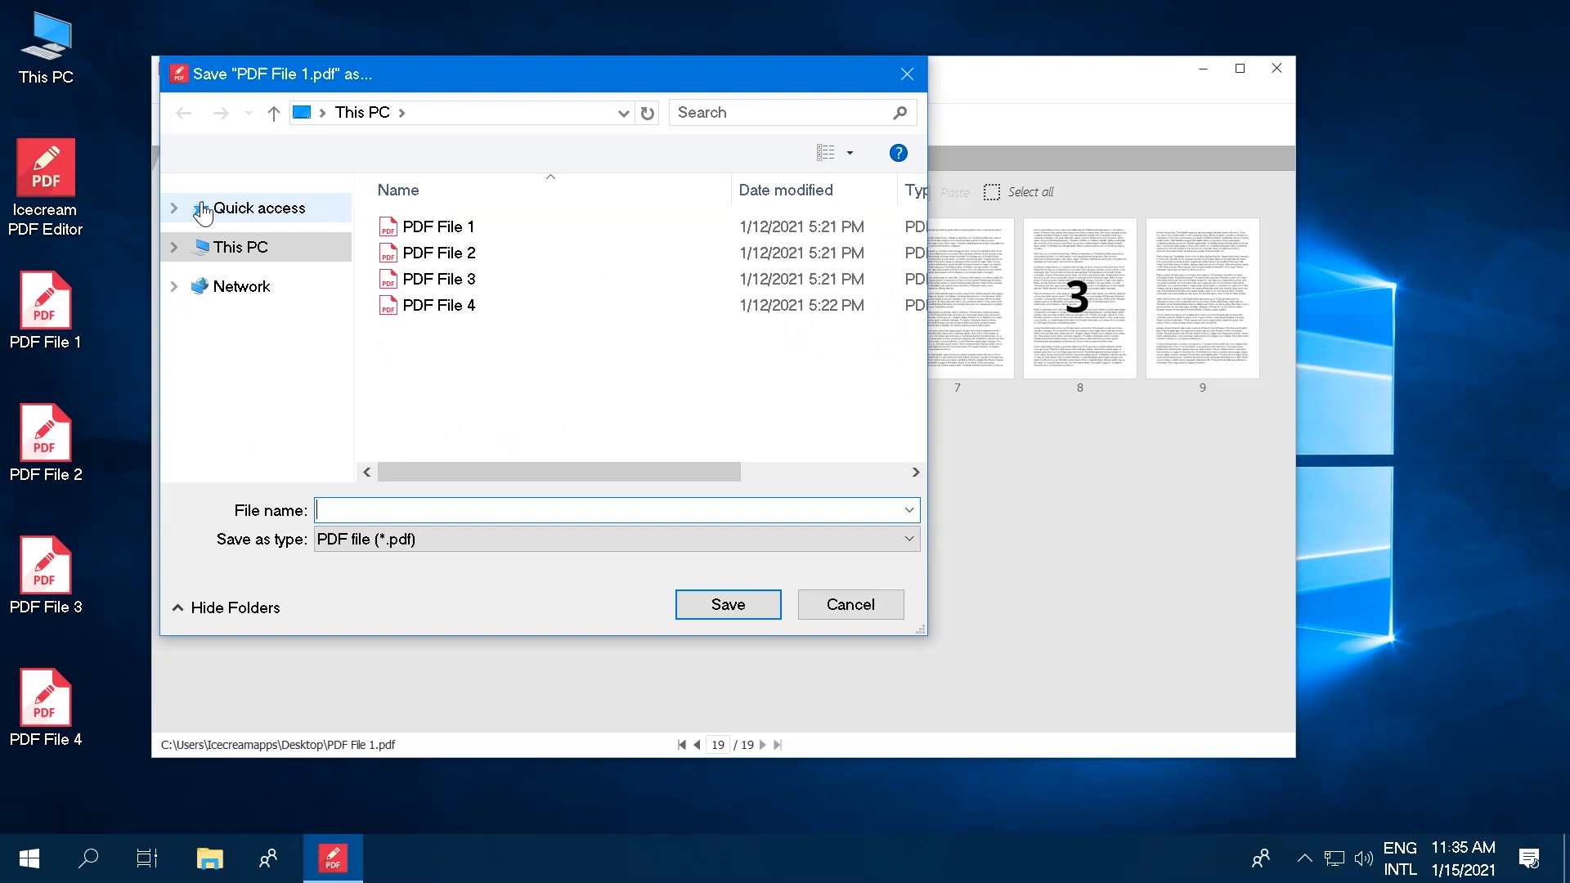
pyautogui.write('My new')
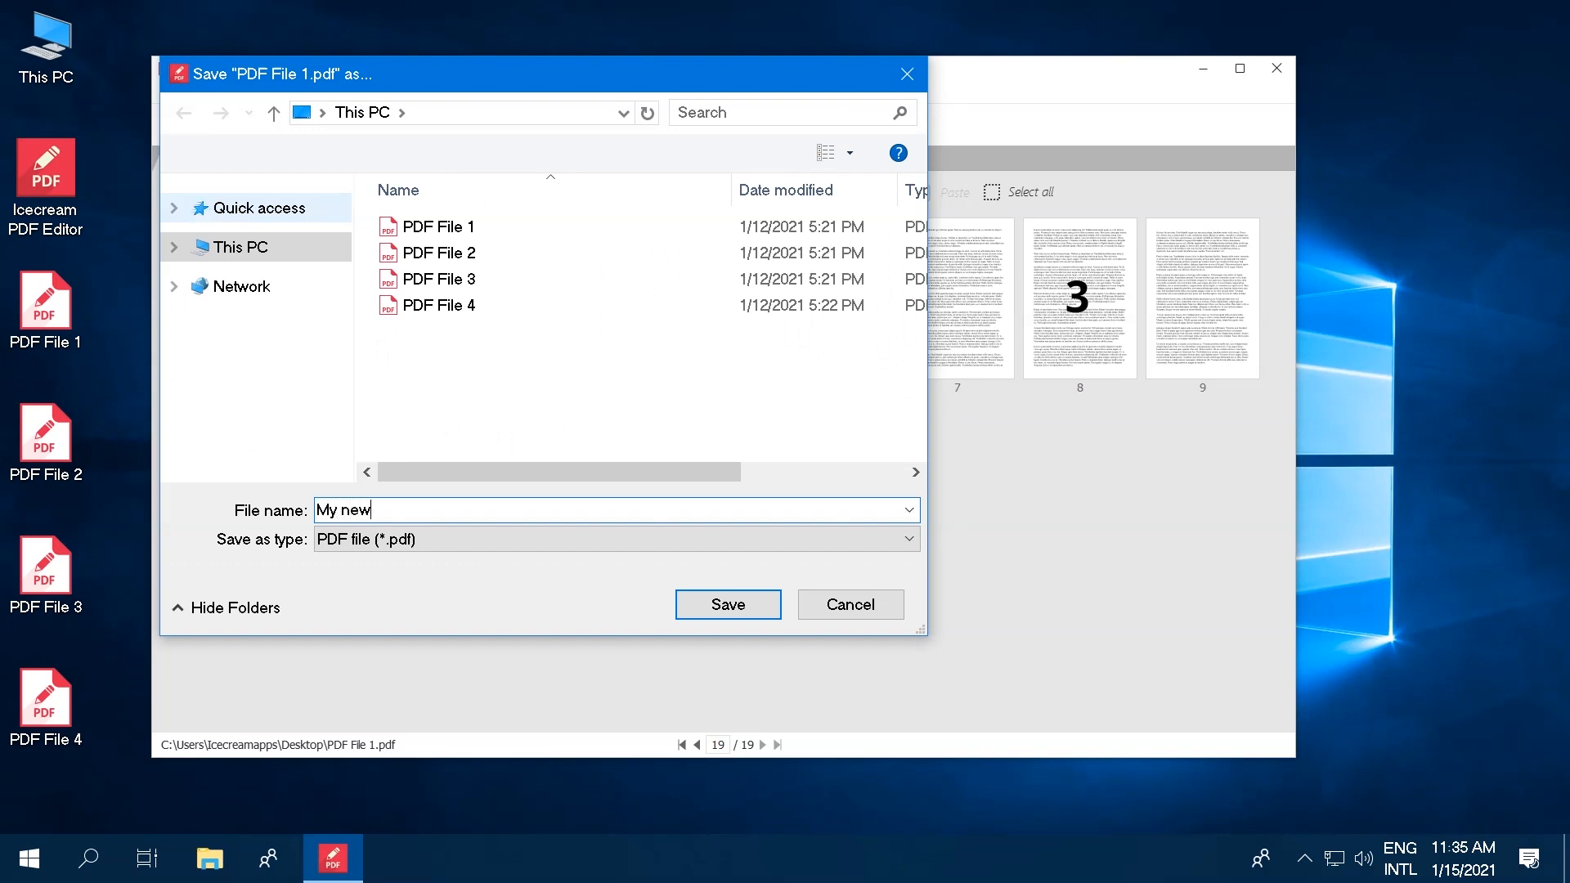
pyautogui.write('PDF')
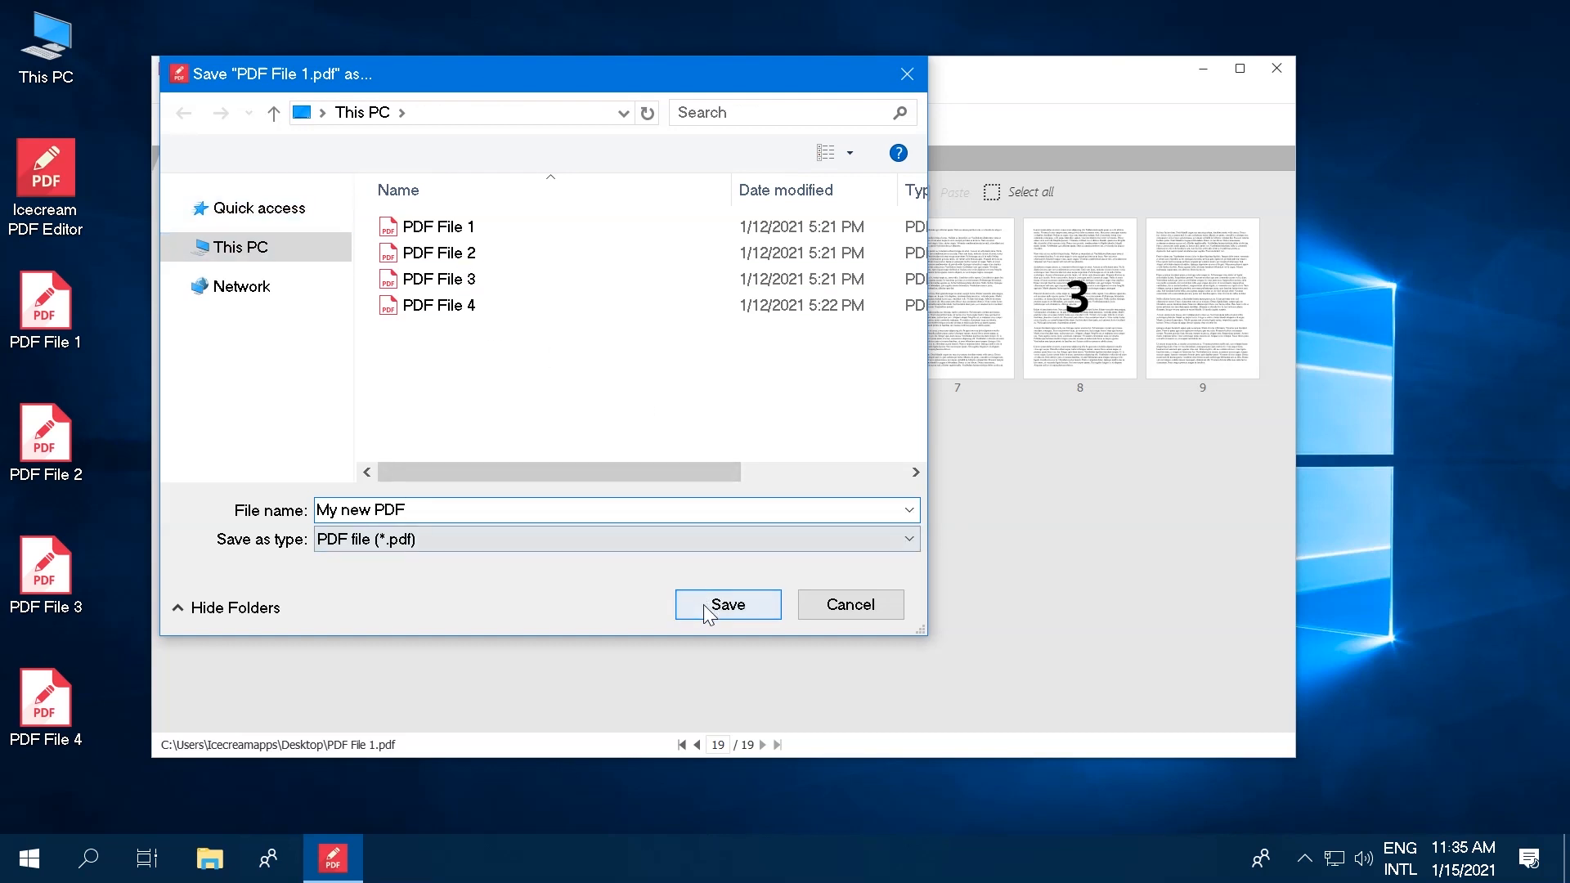
pyautogui.click(727, 603)
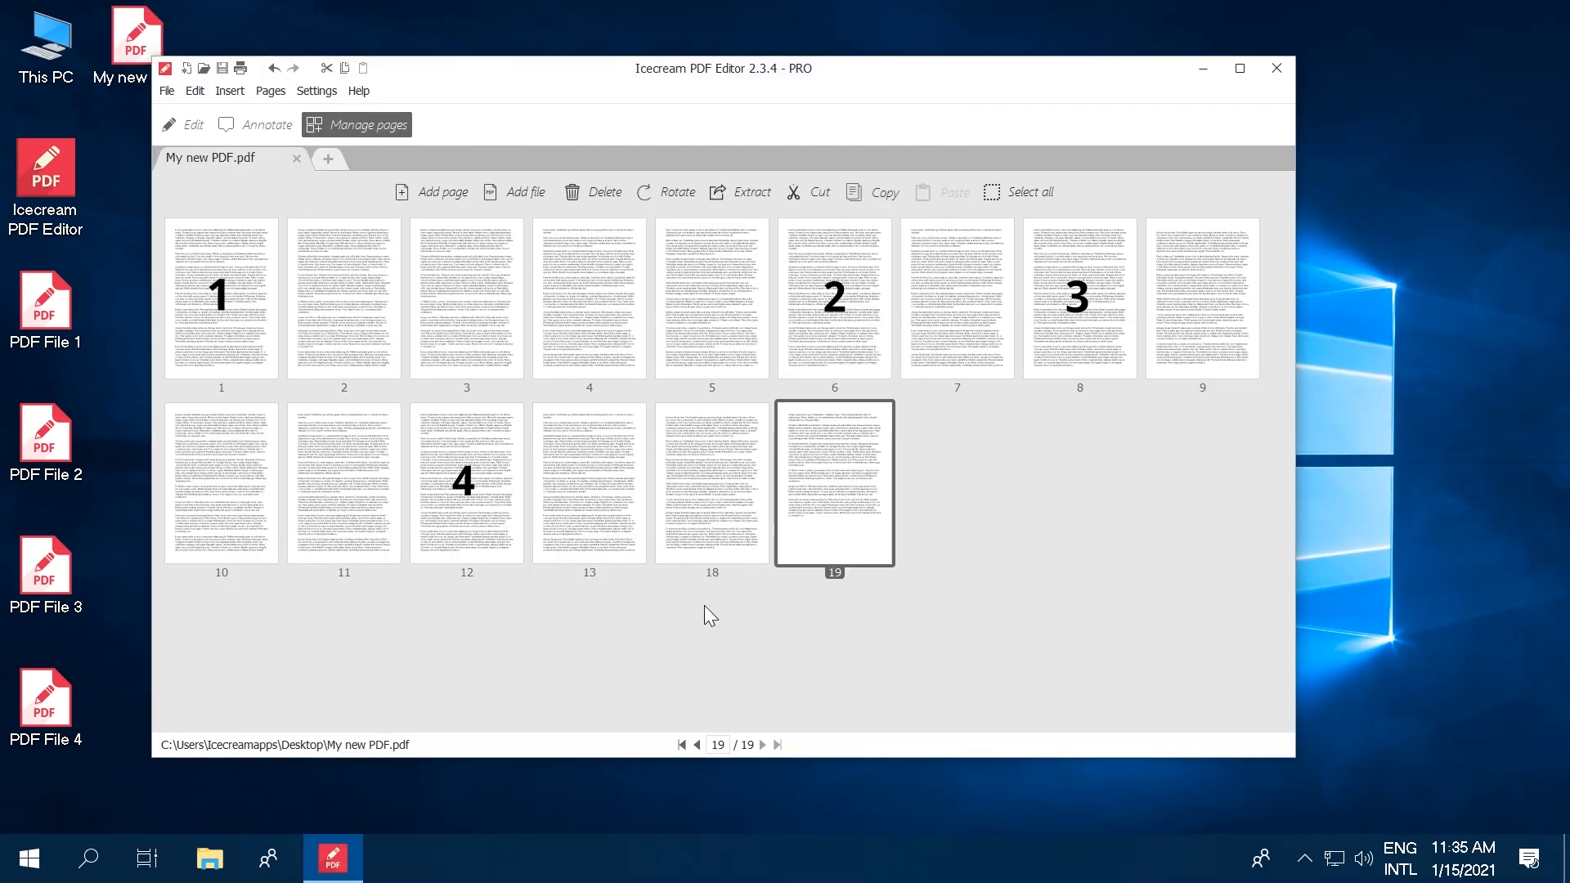